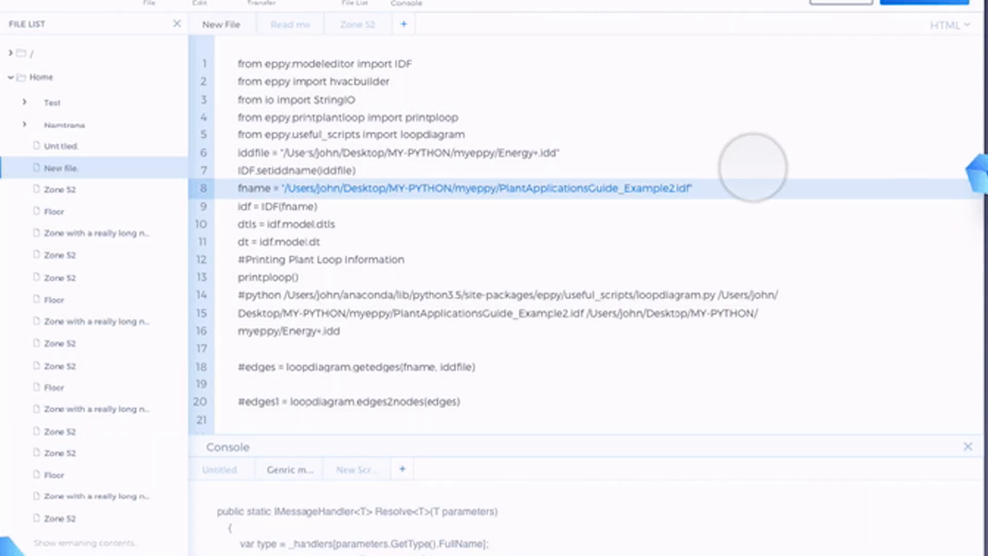
pyautogui.moveTo(704, 368)
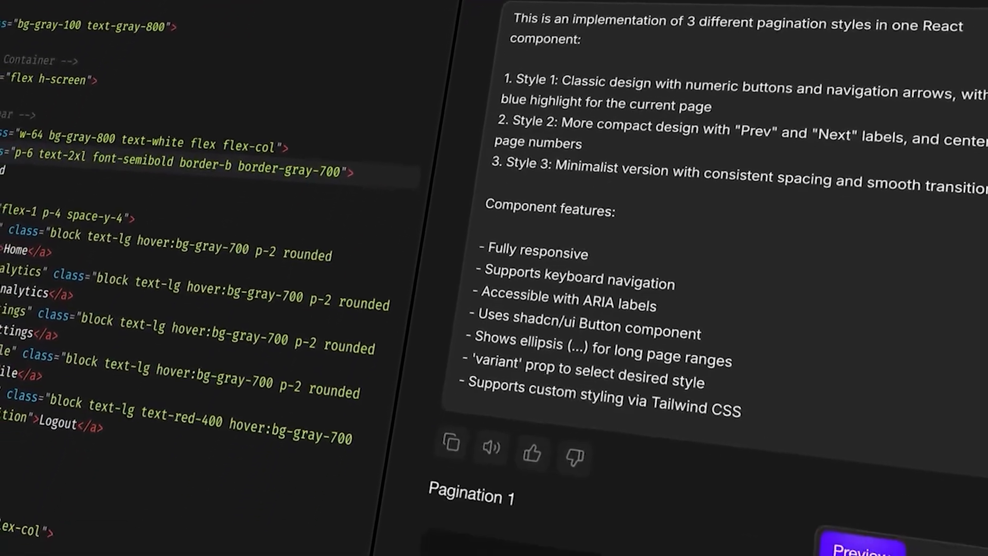
pyautogui.scroll(-3)
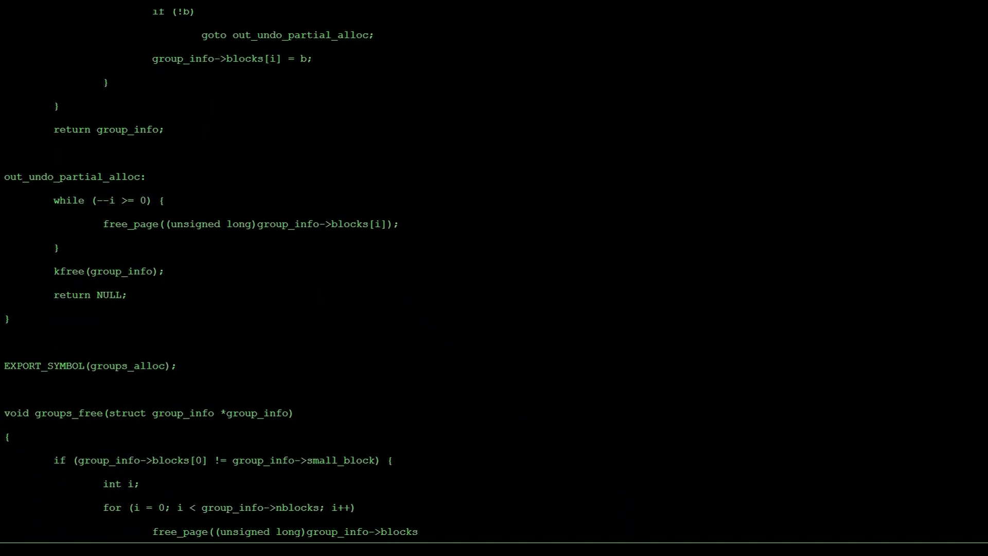
pyautogui.scroll(-3)
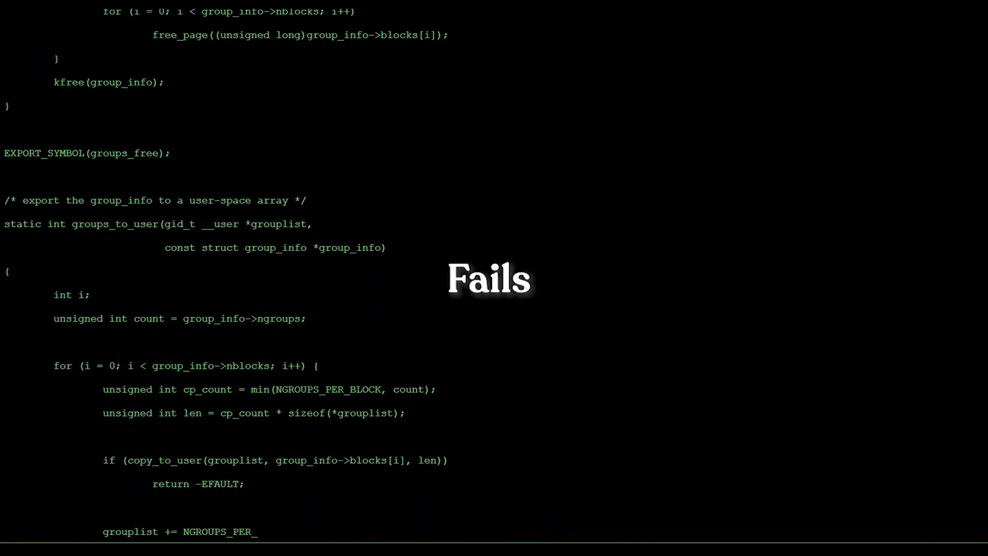
pyautogui.scroll(-3)
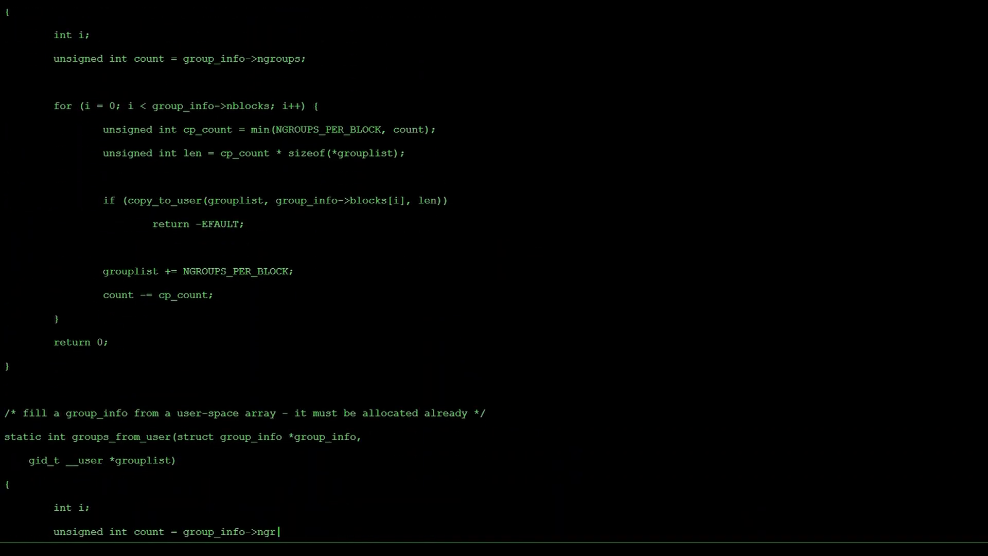